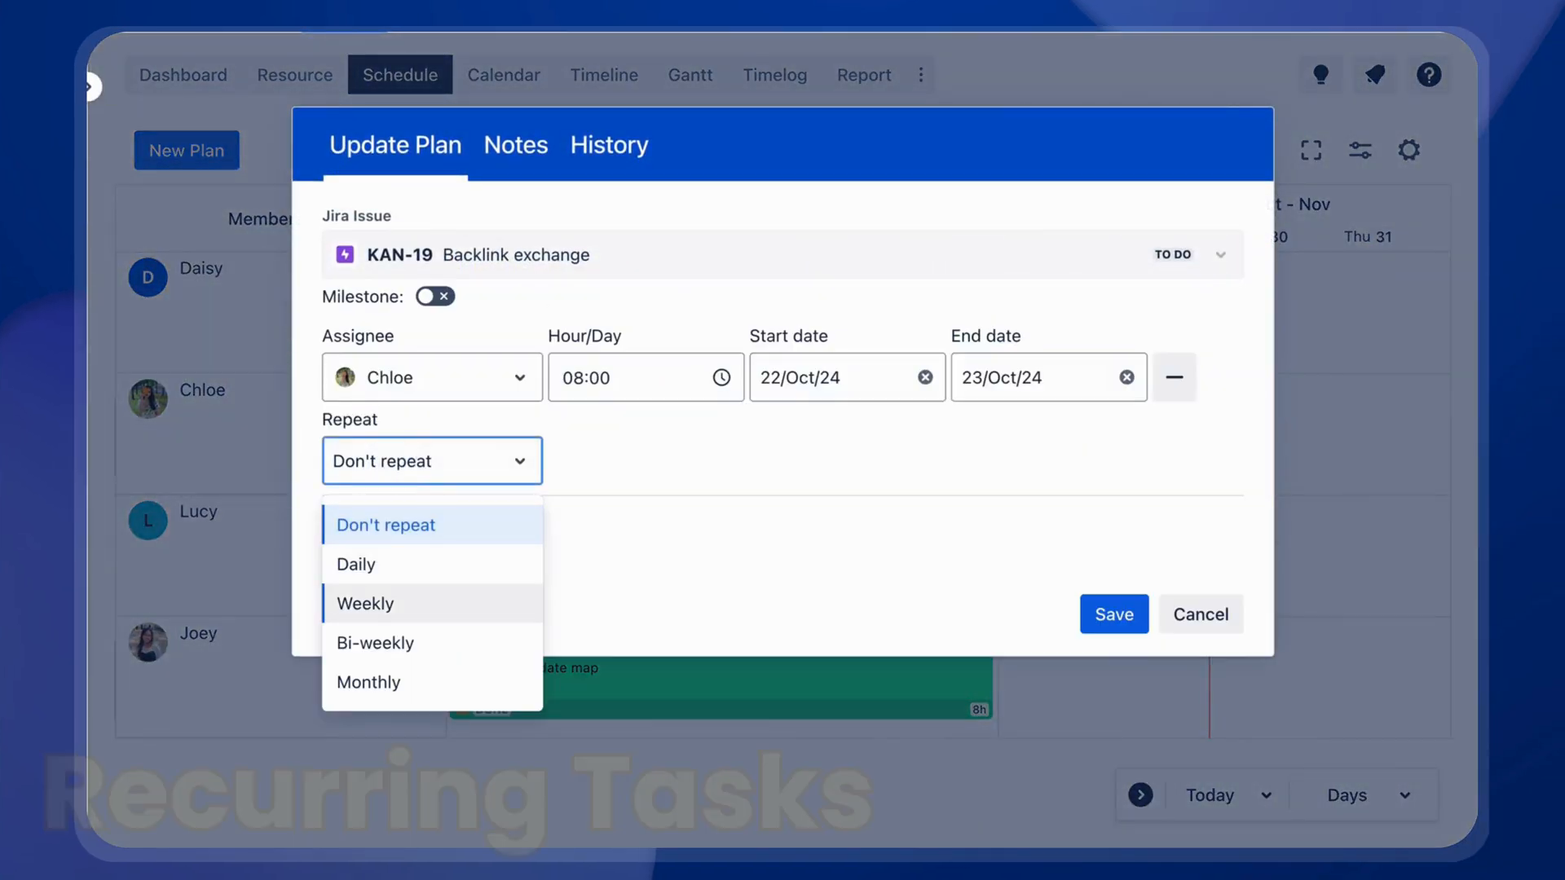
Set Chloe's KAN-19 Backlink exchange plan to repeat Weekly in the Update Plan dialog.
left_click(1200, 613)
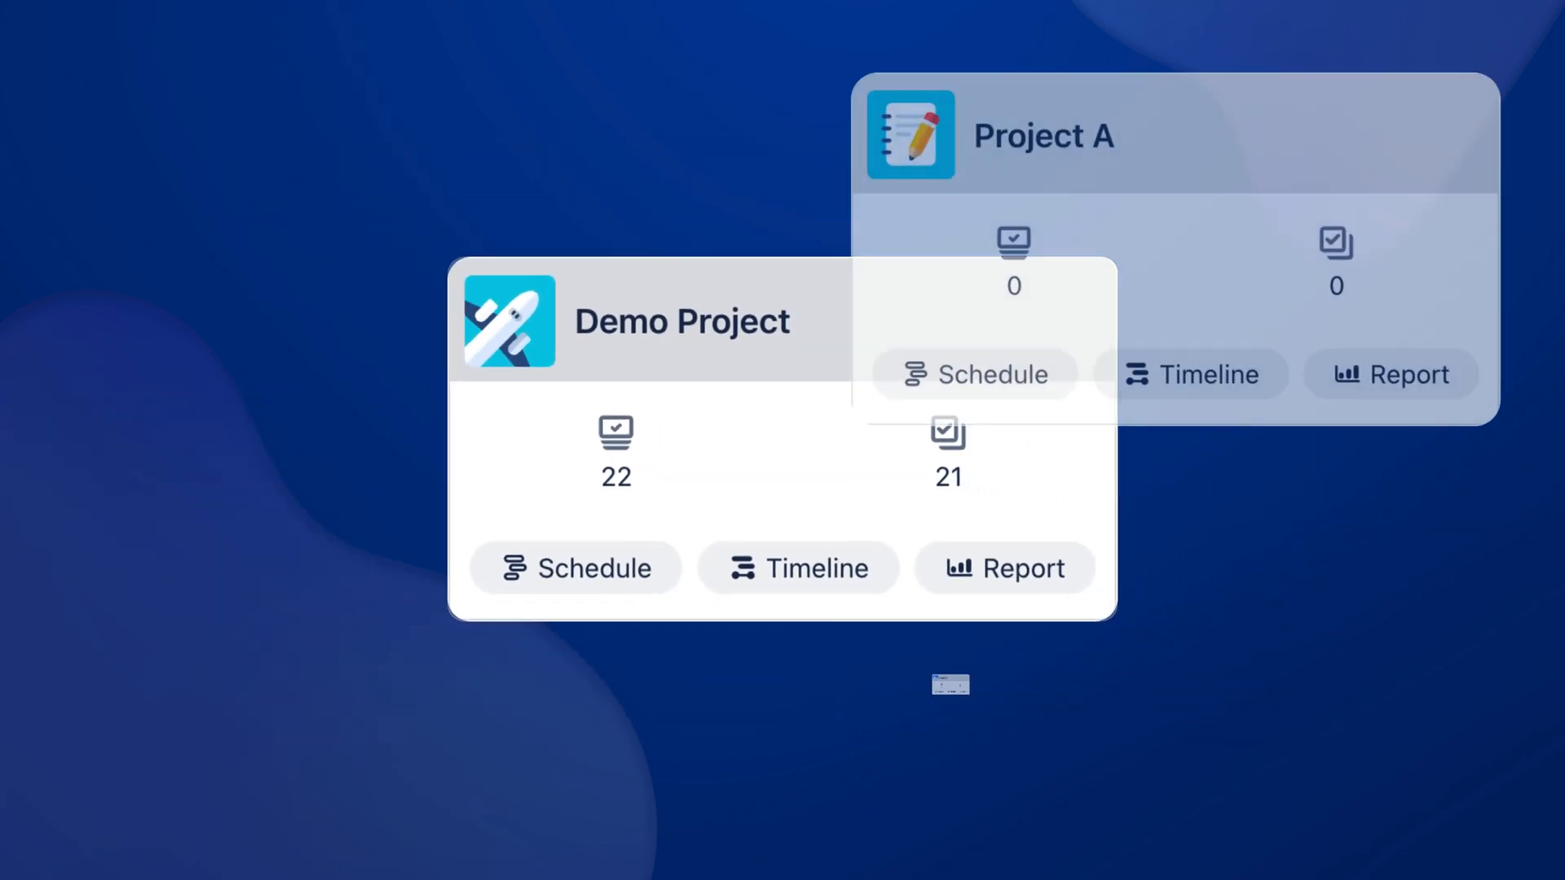
Show the Demo Project timeline and the JDM-3 to JDM-5 Start-to-Start dependency.
left_click(797, 568)
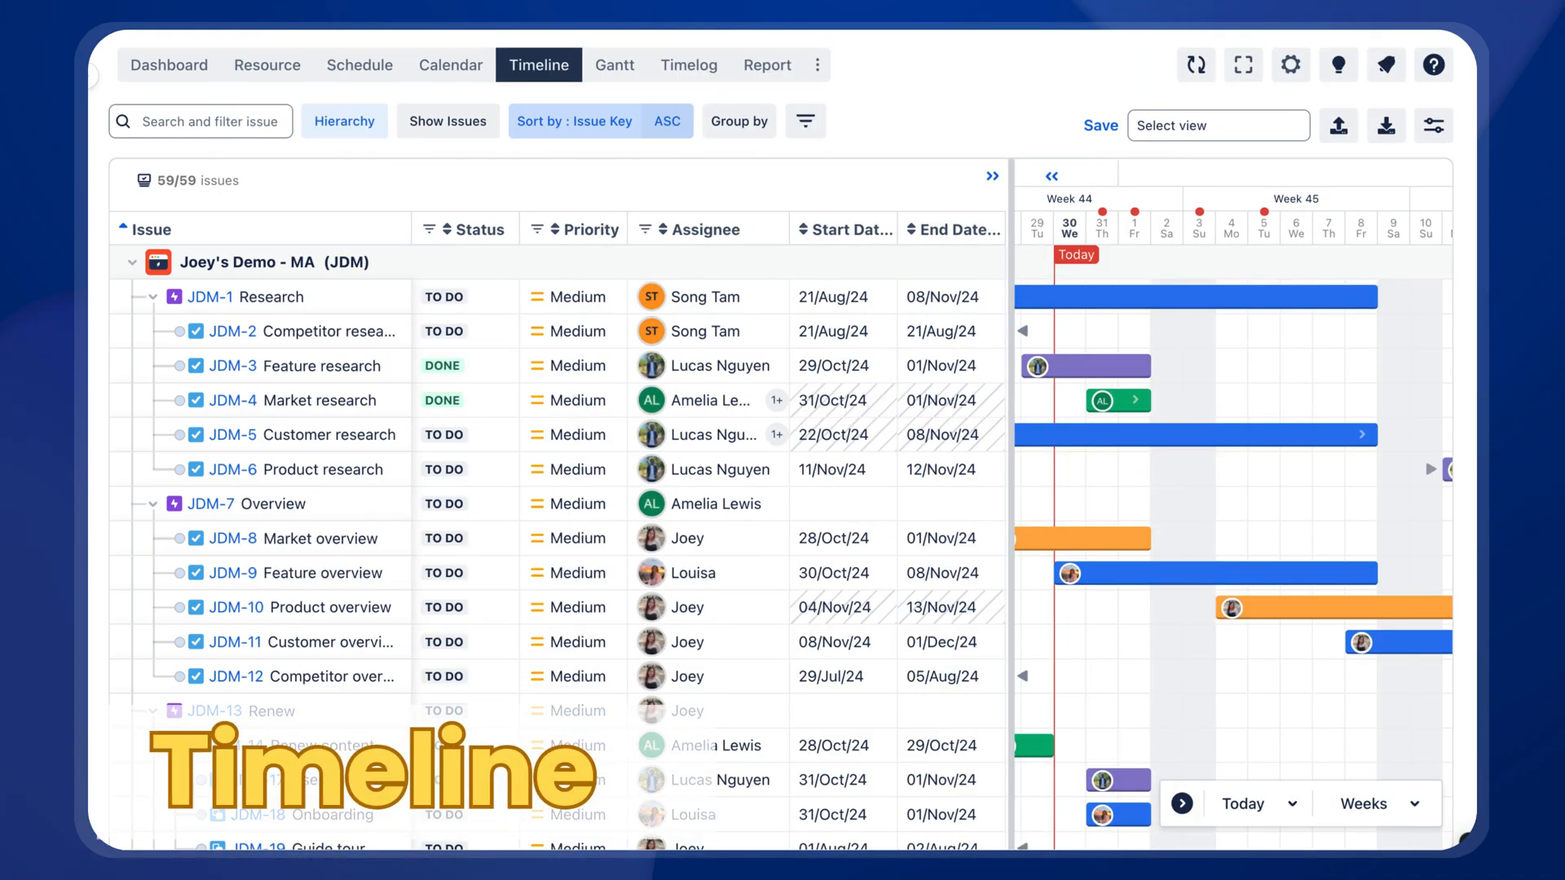
left_click(152, 711)
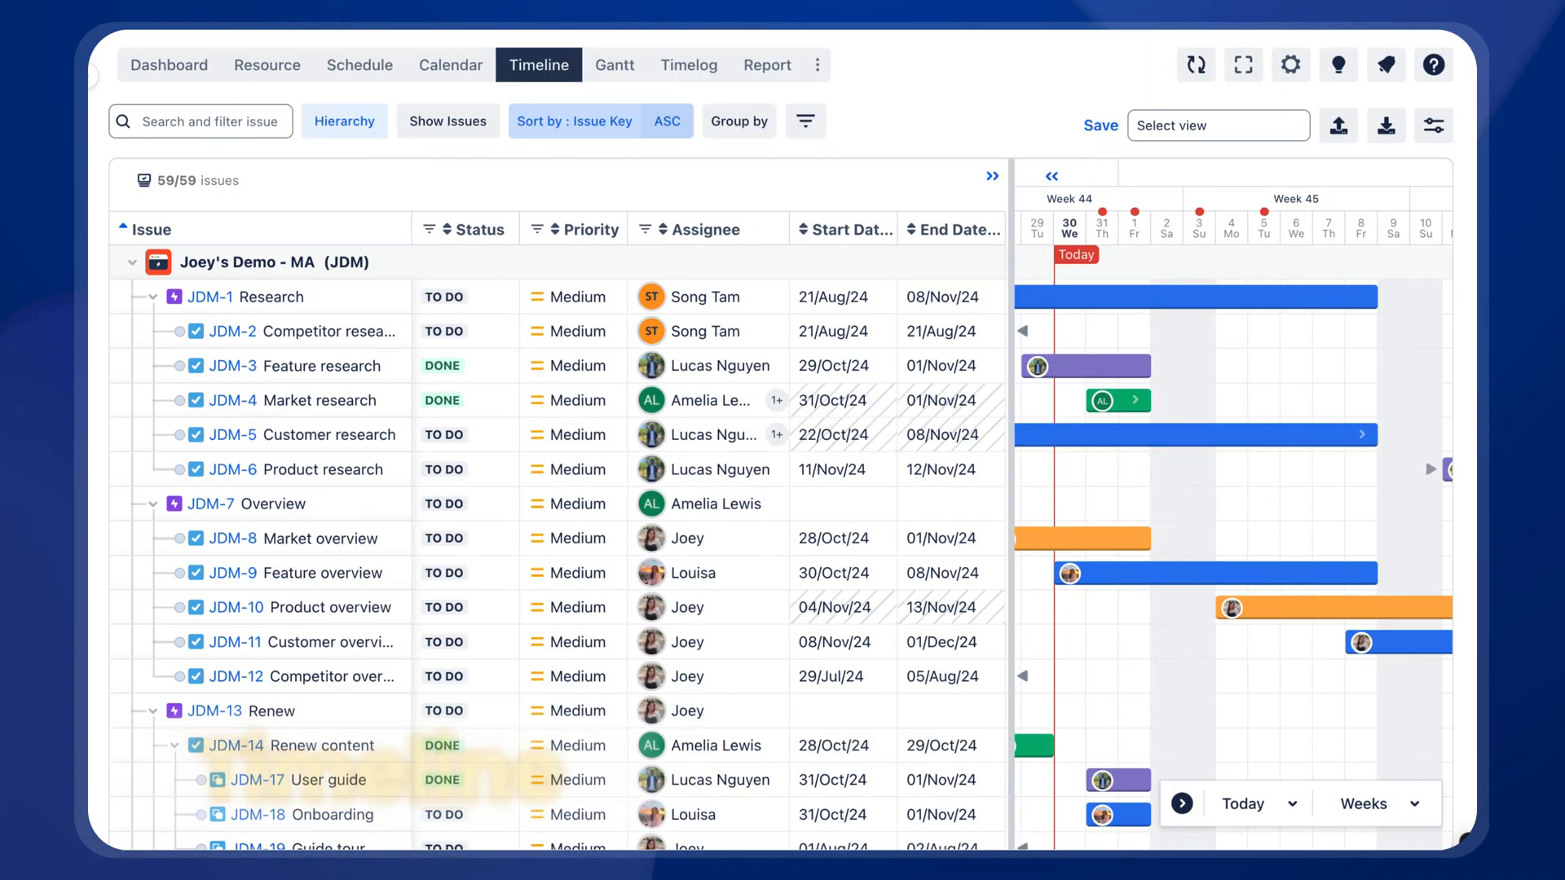
left_click(615, 65)
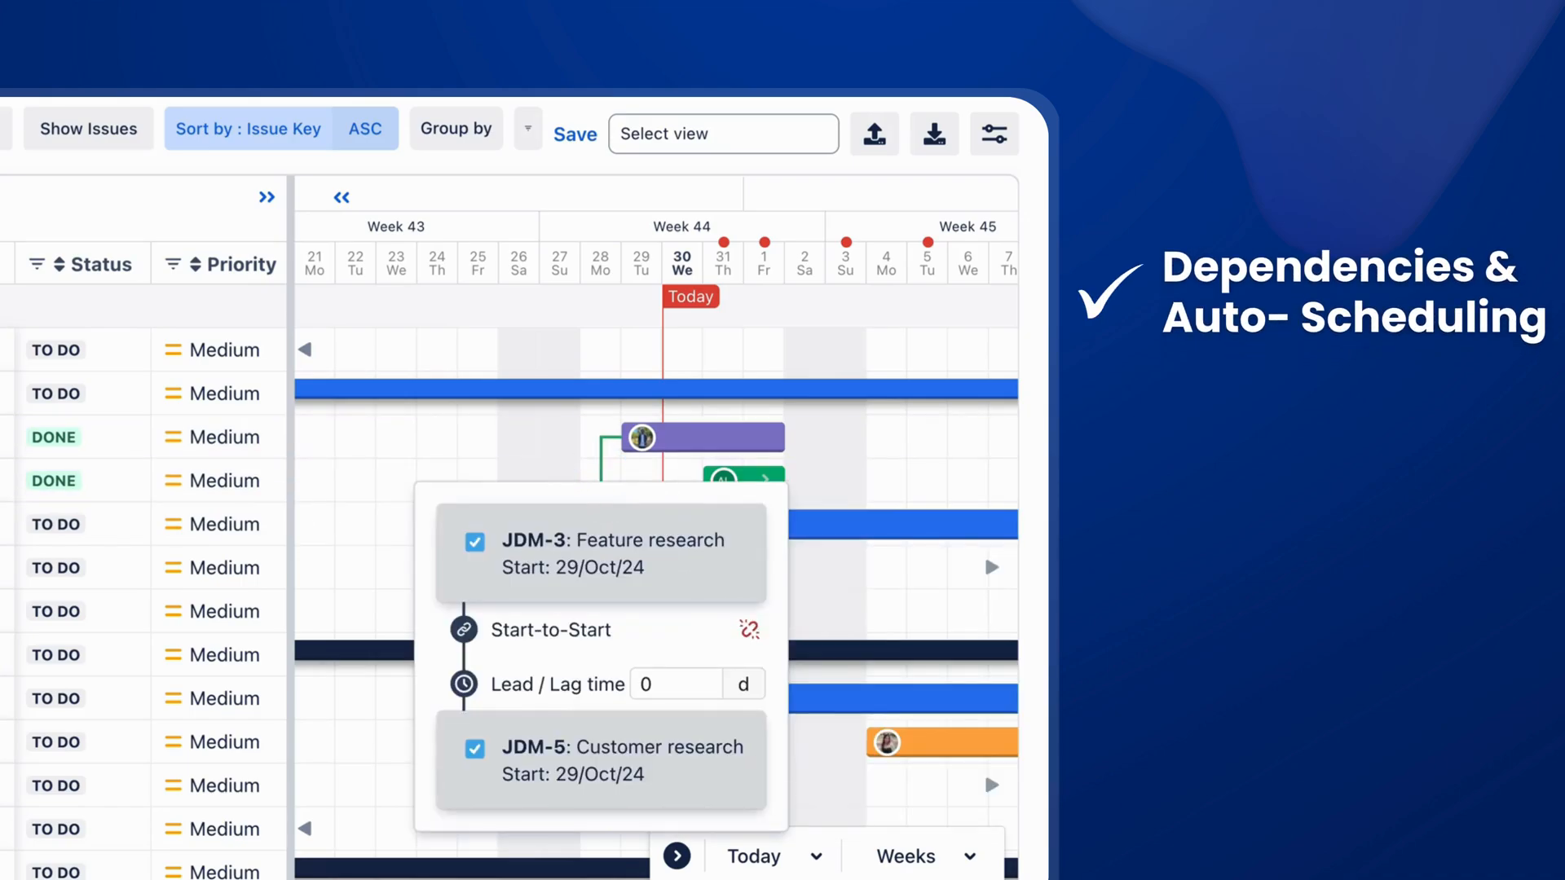
Give the JDM-3–JDM-5 dependency a -5 day lead time and convert a task to a milestone.
type("-5")
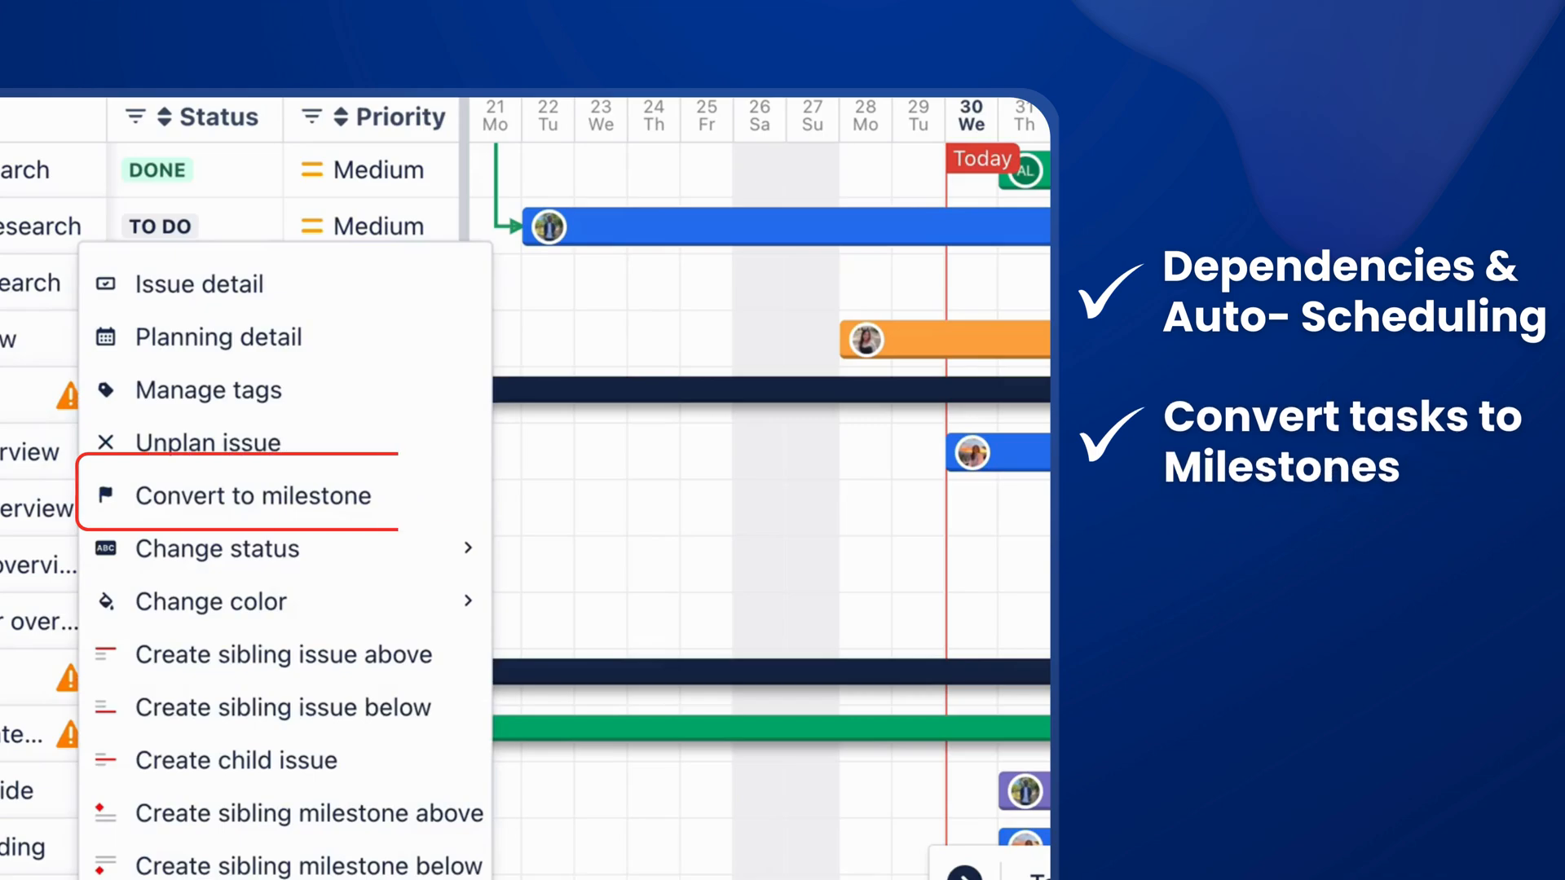
left_click(256, 495)
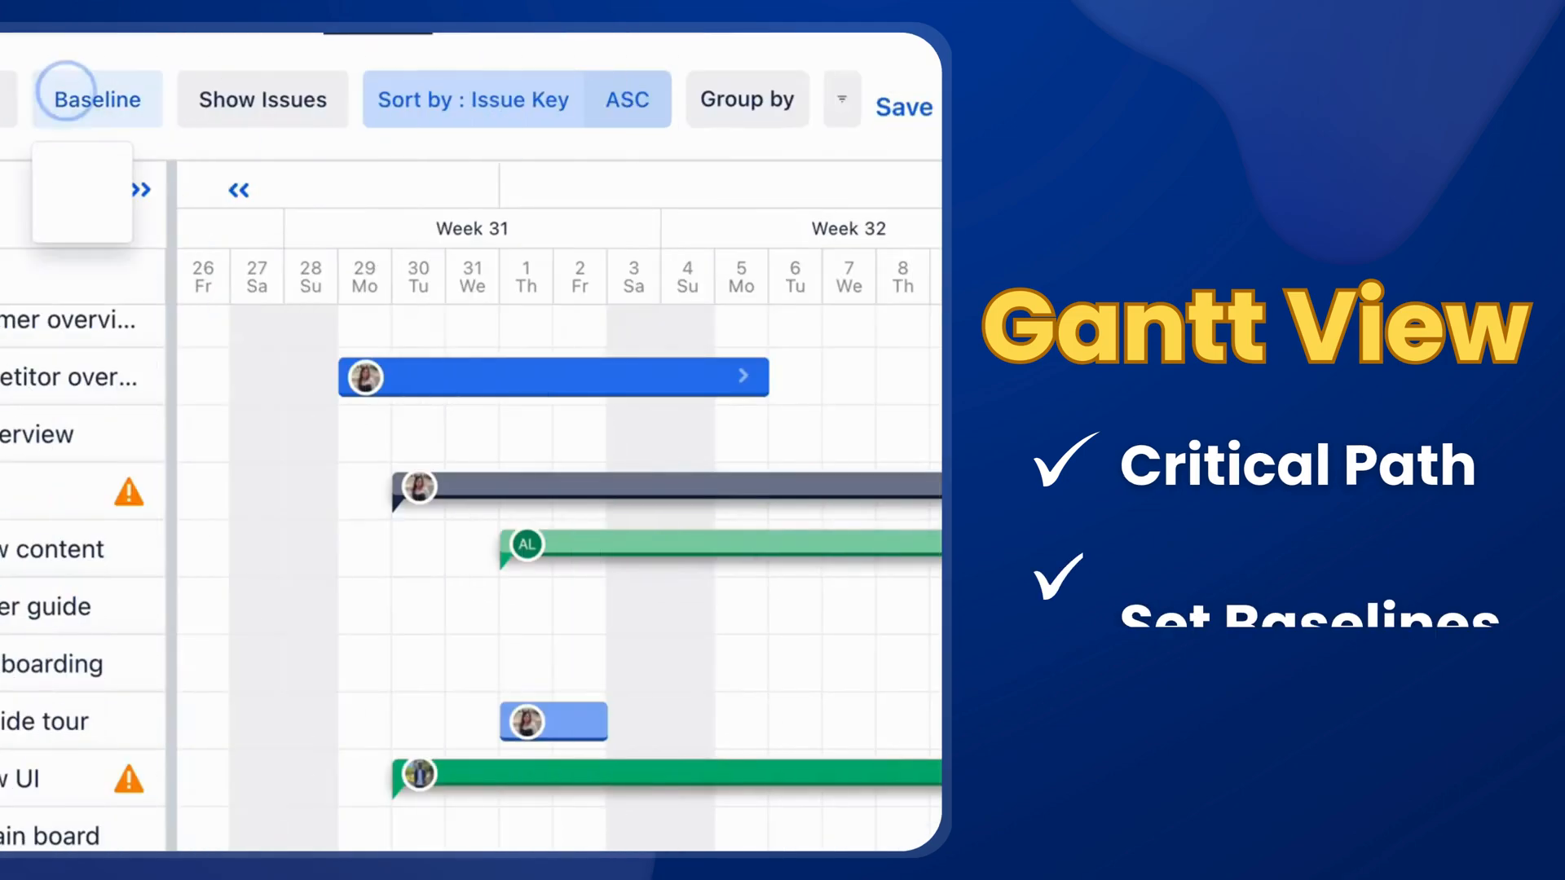
Enable baselines so each Gantt bar shows a hatched baseline stripe, then adjust a bar.
left_click(97, 100)
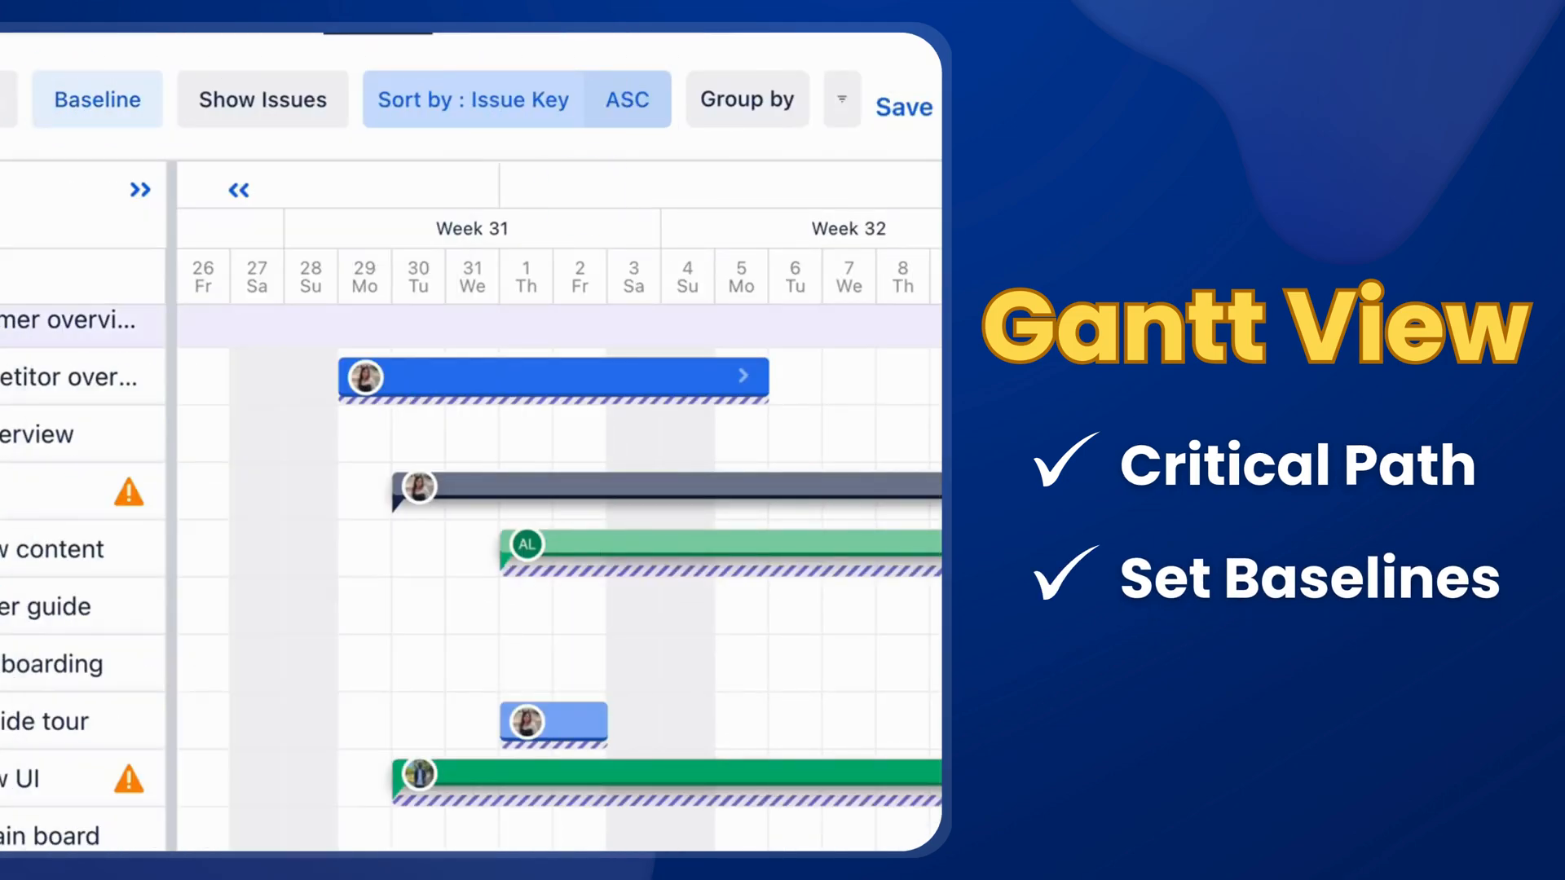
left_click_drag(526, 546, 795, 546)
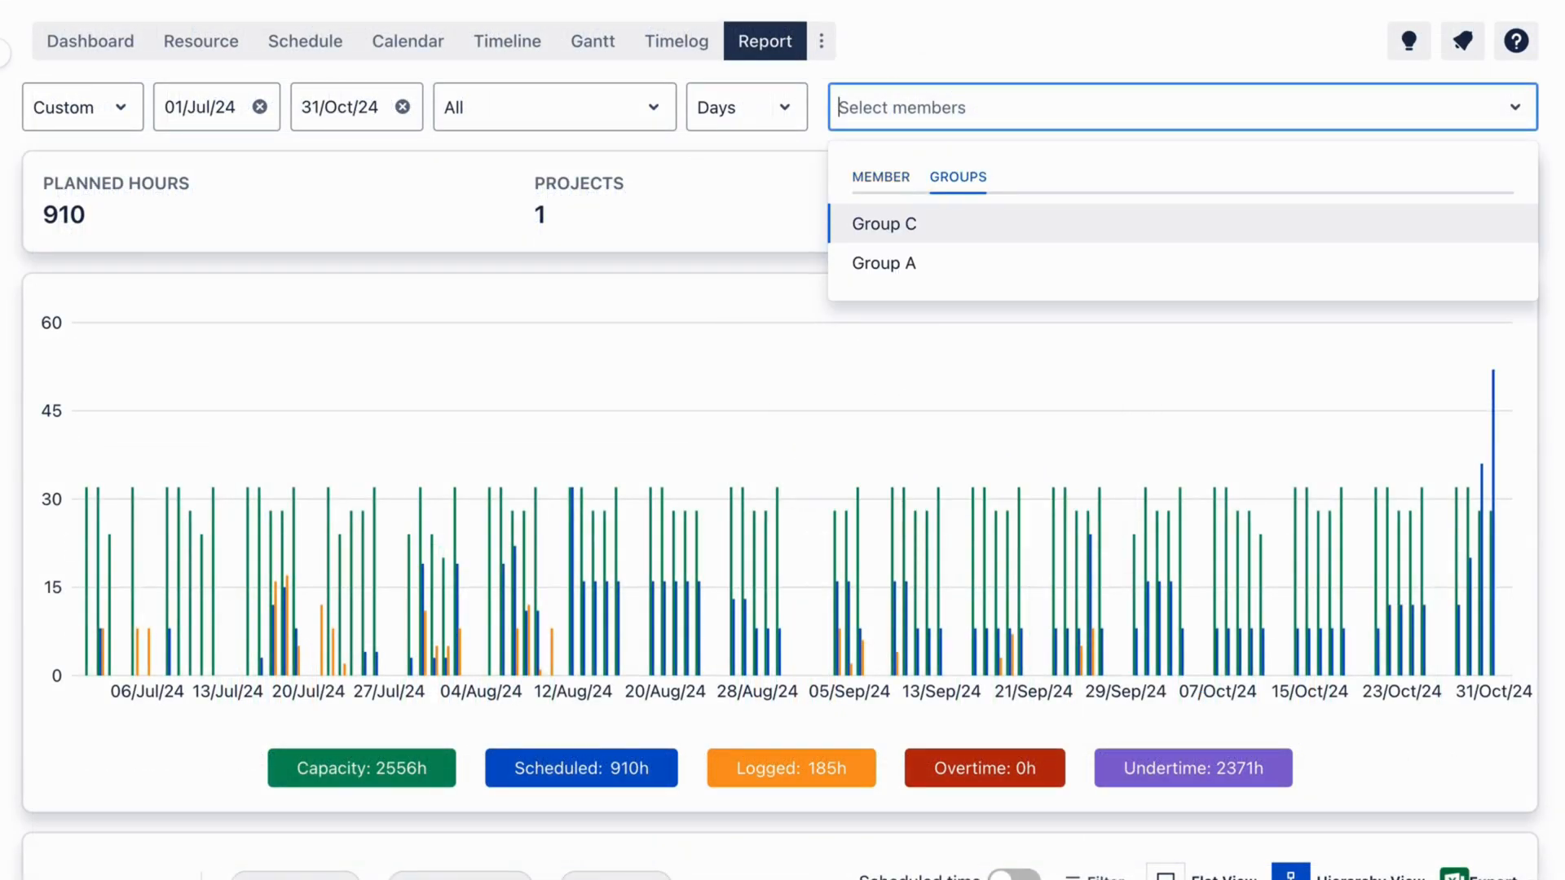
Expand Joey's report row into tasks JDM-38, JDM-35, JDM-36, then expand JDM-36.
scroll("down", 3)
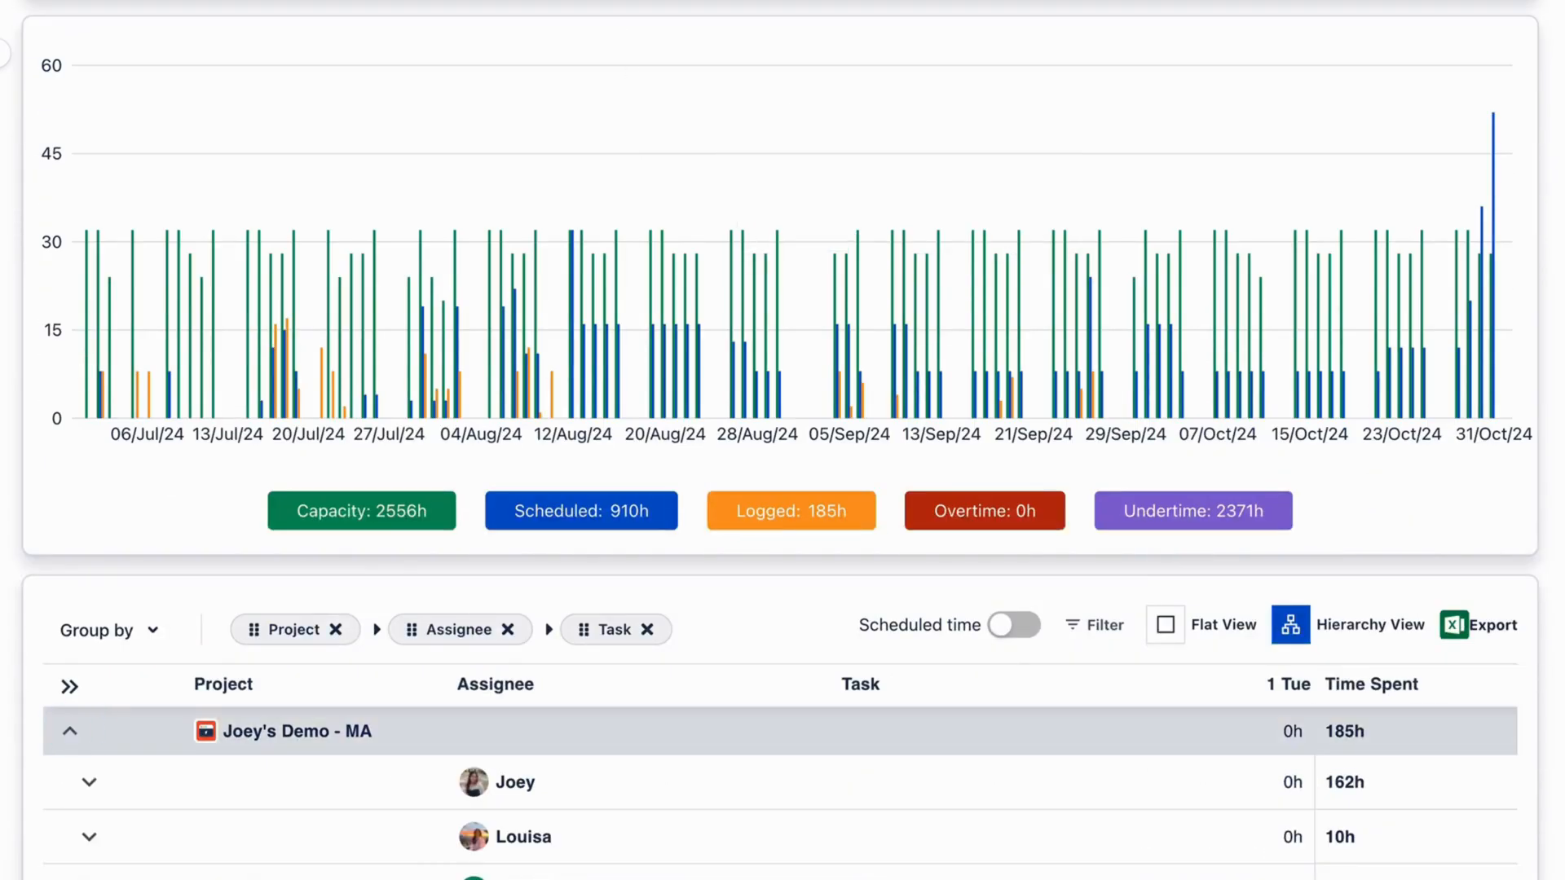
left_click(88, 781)
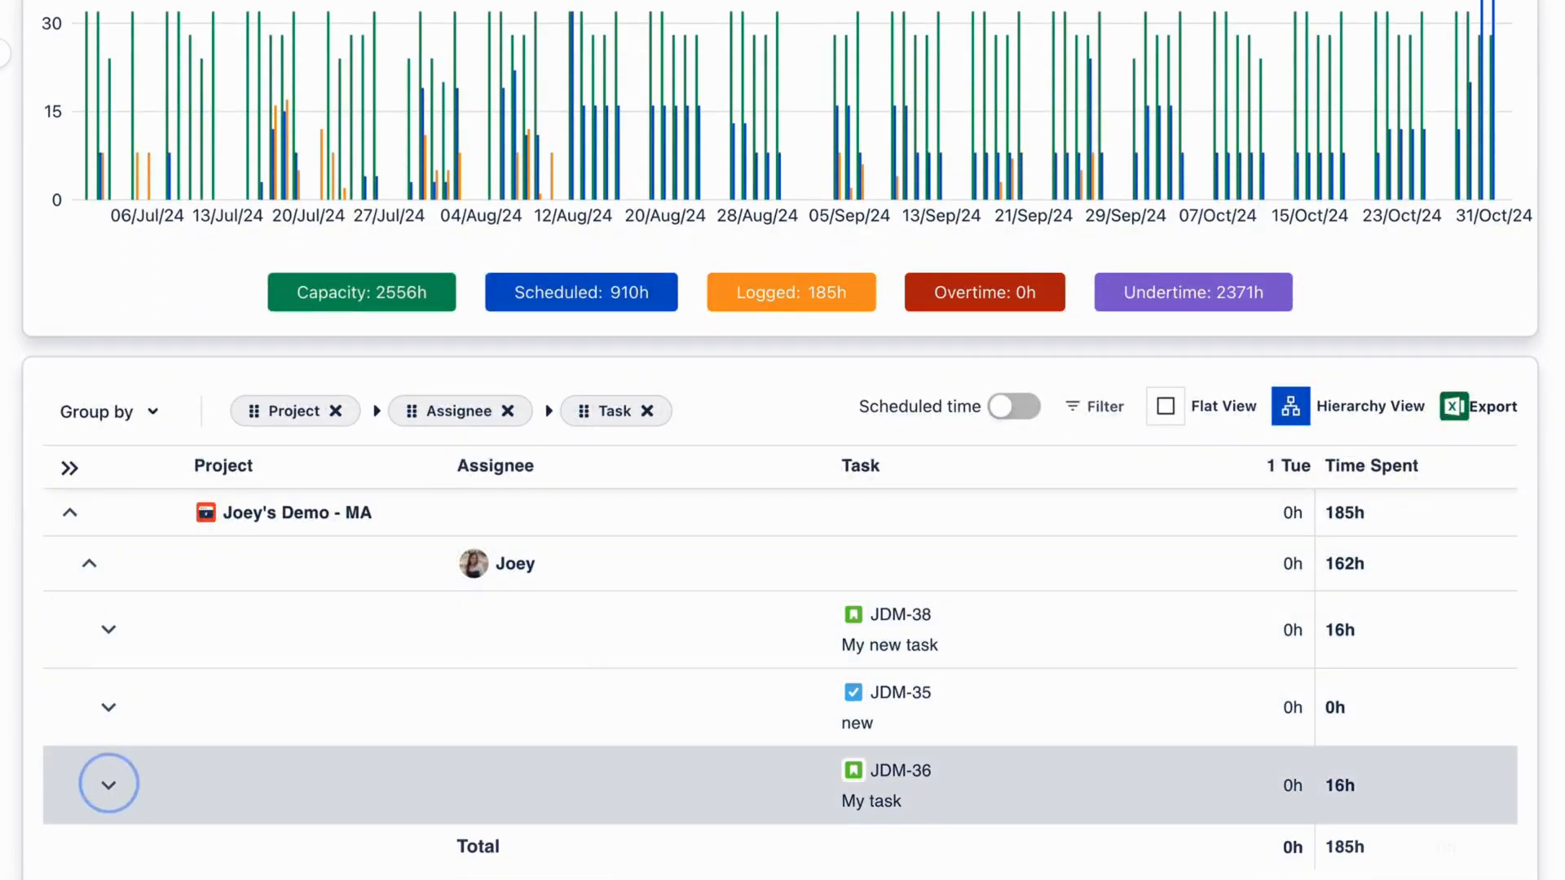
left_click(132, 46)
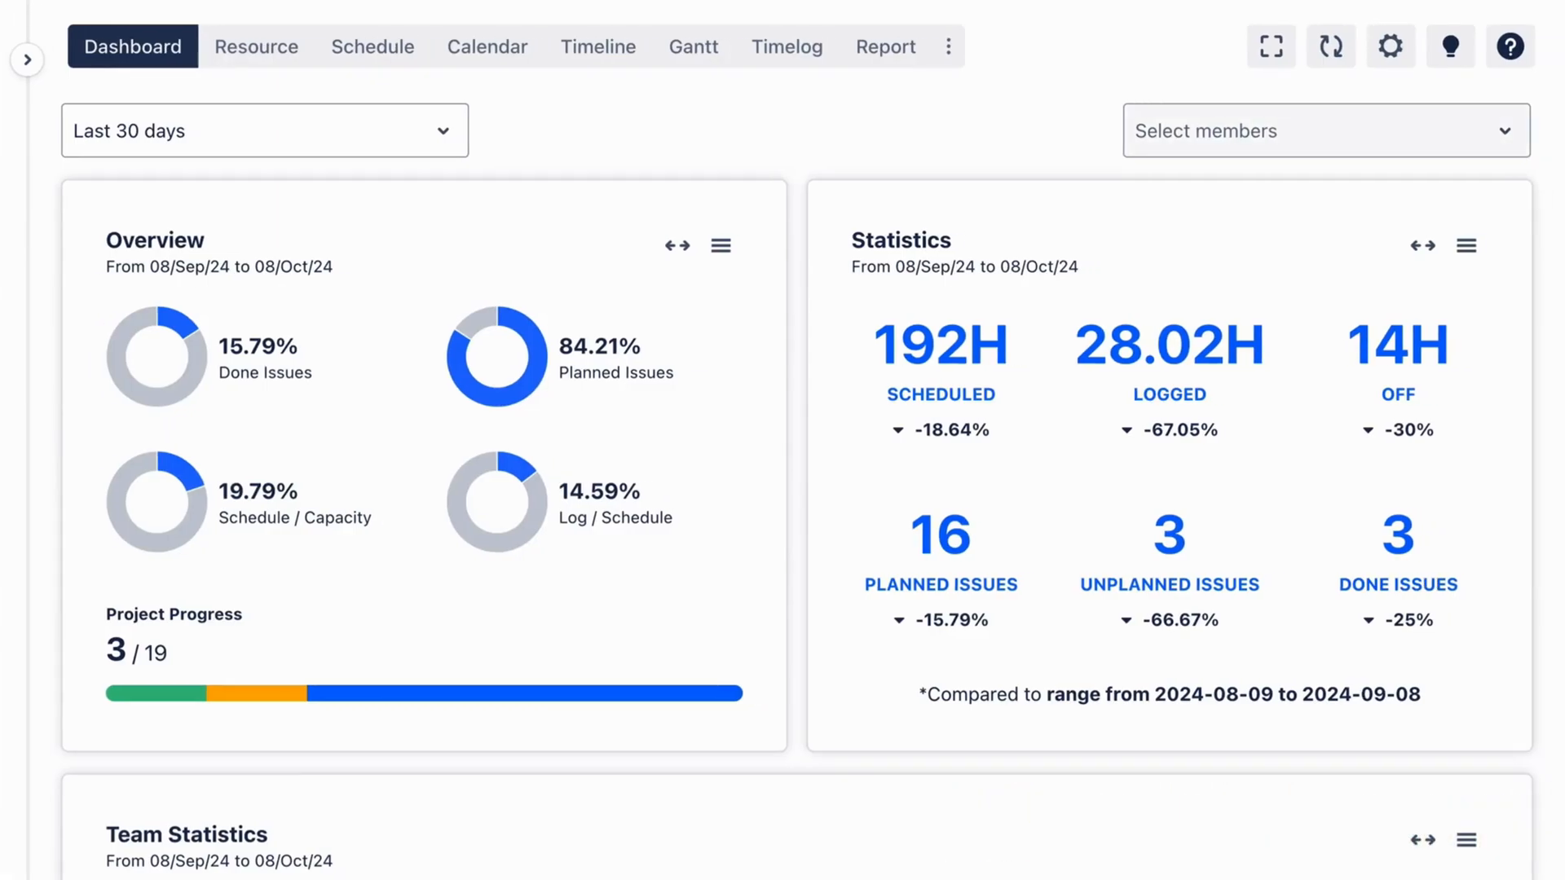
left_click(1324, 131)
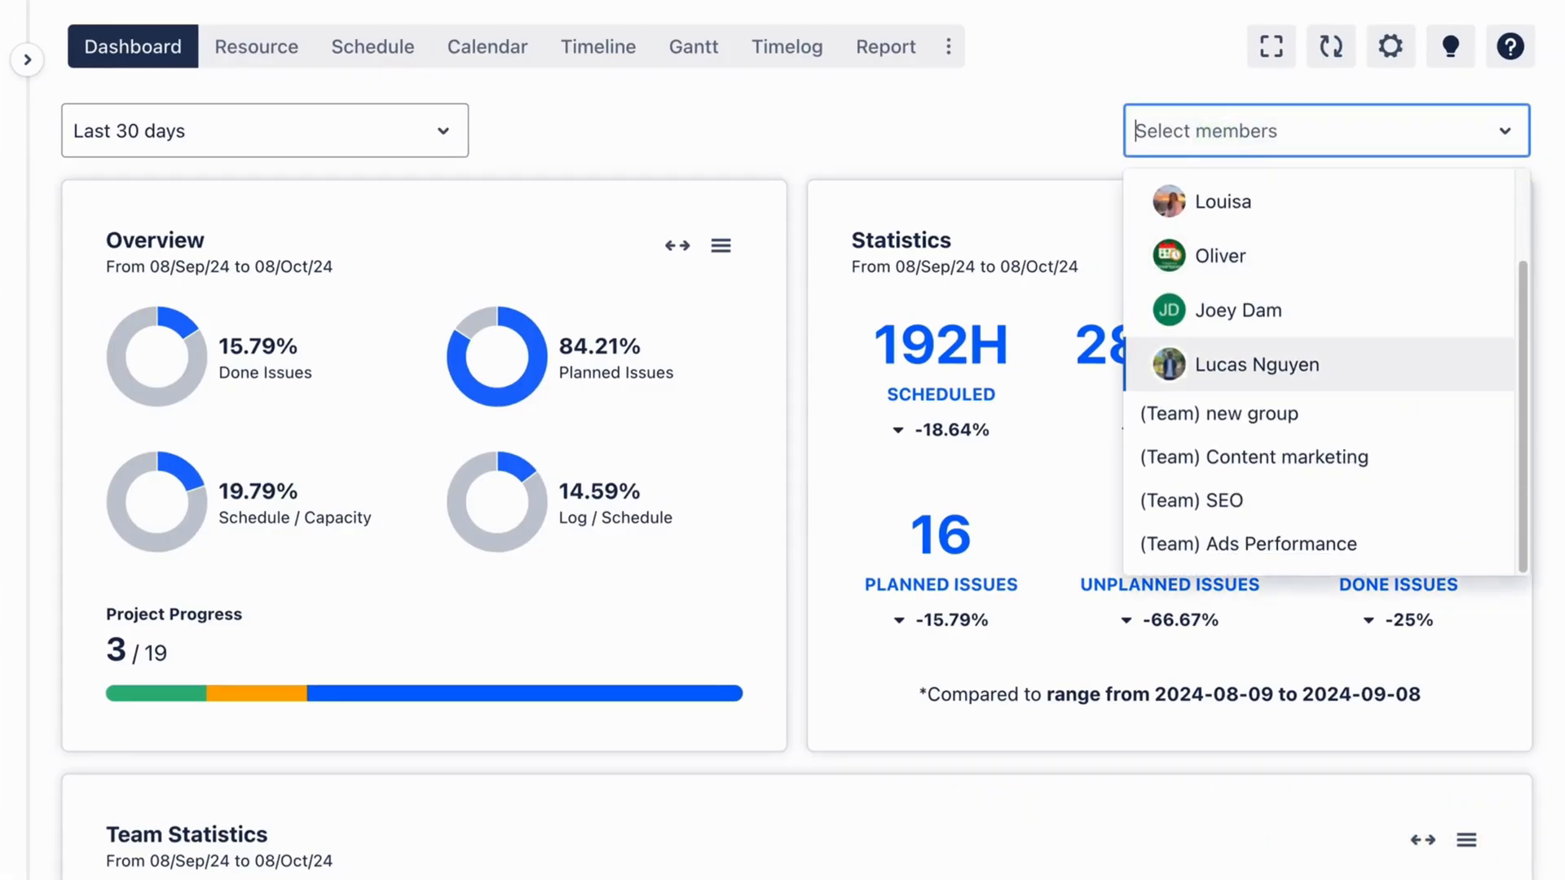